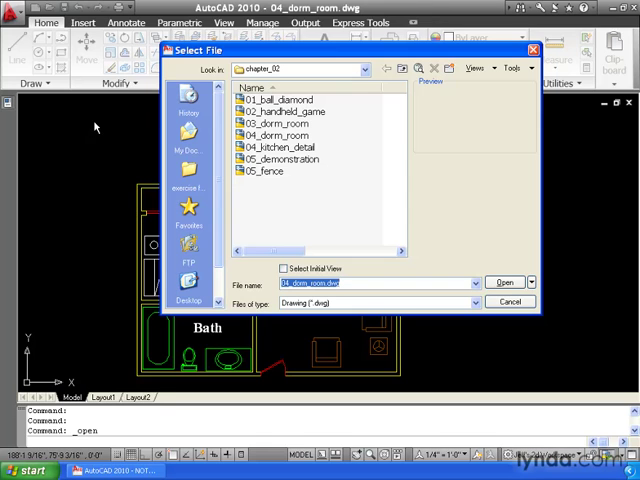
{"action": "mouse_move", "coordinate": [192, 74]}
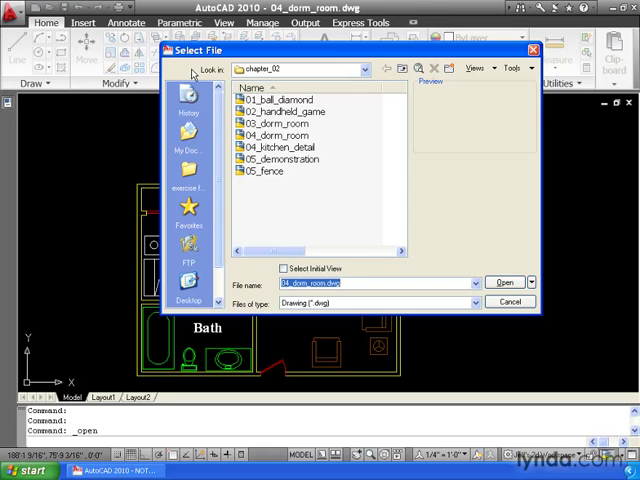
{"action": "mouse_move", "coordinate": [264, 68]}
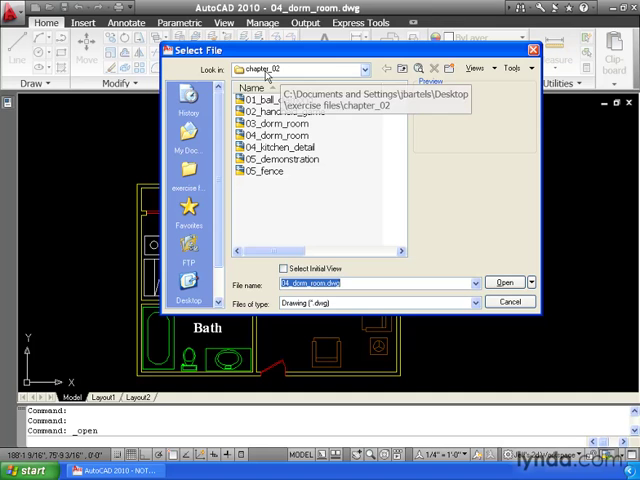
Open 04_kitchen_detail.dwg from the chapter_02 exercise files.
{"action": "left_click", "coordinate": [286, 148]}
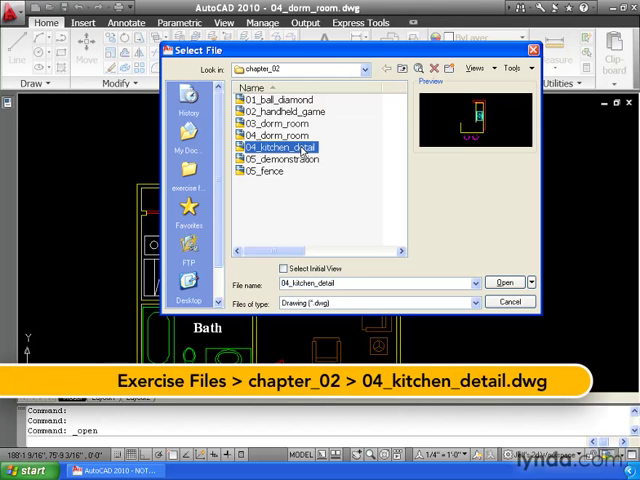
{"action": "left_click", "coordinate": [504, 282]}
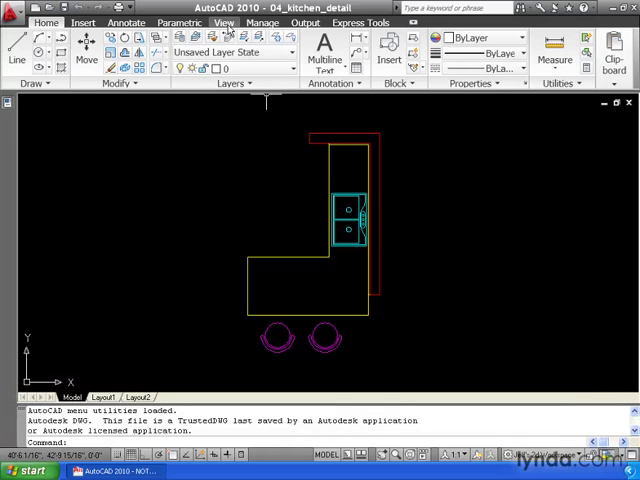
Use Switch Windows to show 04_dorm_room, then return to 04_kitchen_detail.
{"action": "left_click", "coordinate": [224, 22]}
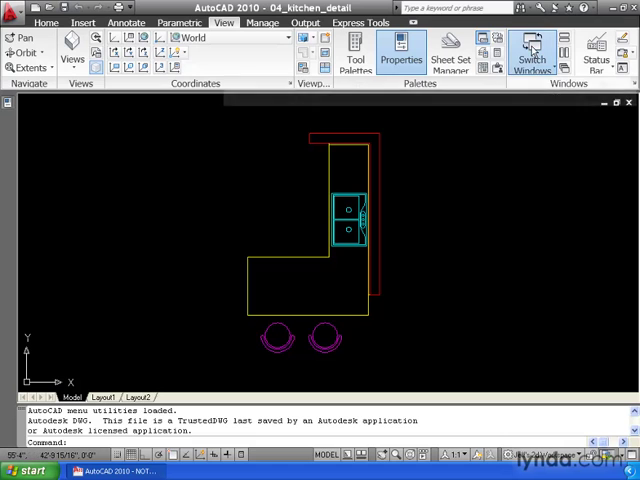
{"action": "left_click", "coordinate": [532, 50]}
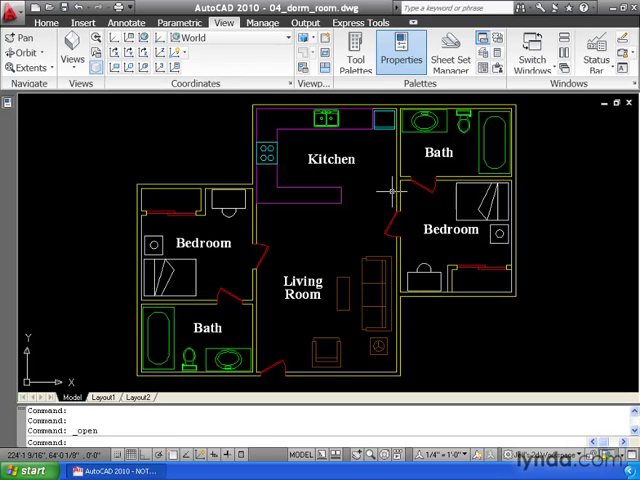
{"action": "left_click", "coordinate": [532, 52]}
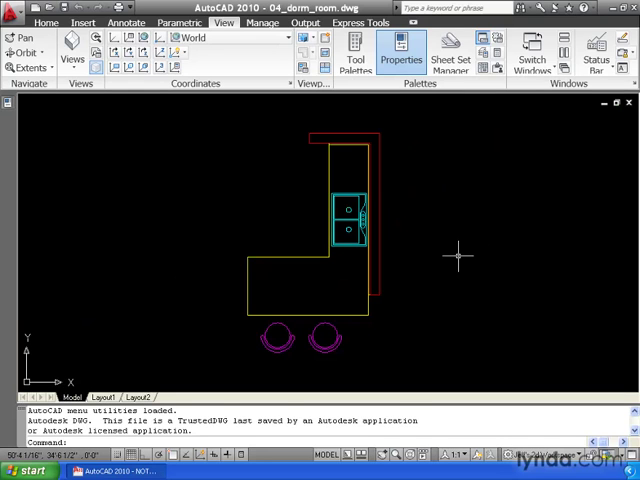
{"action": "key", "text": "ctrl+tab"}
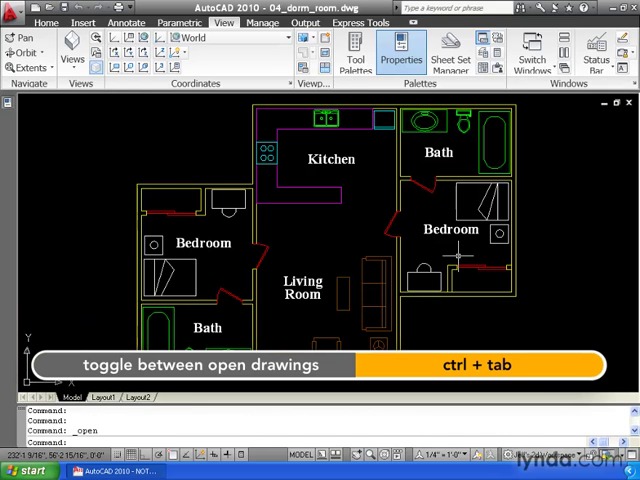
{"action": "key", "text": "ctrl+tab"}
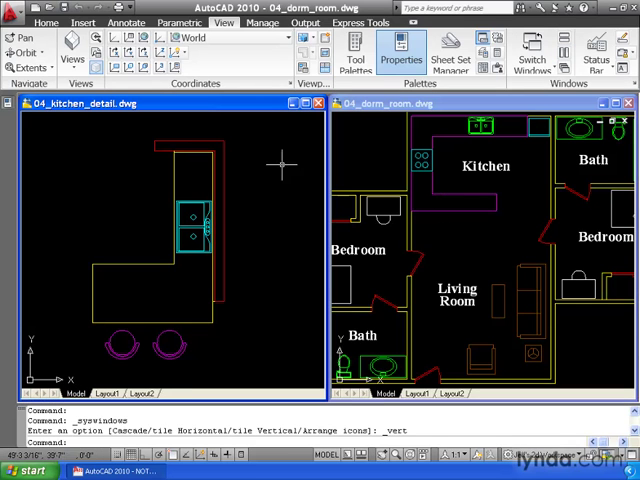
{"action": "mouse_move", "coordinate": [388, 174]}
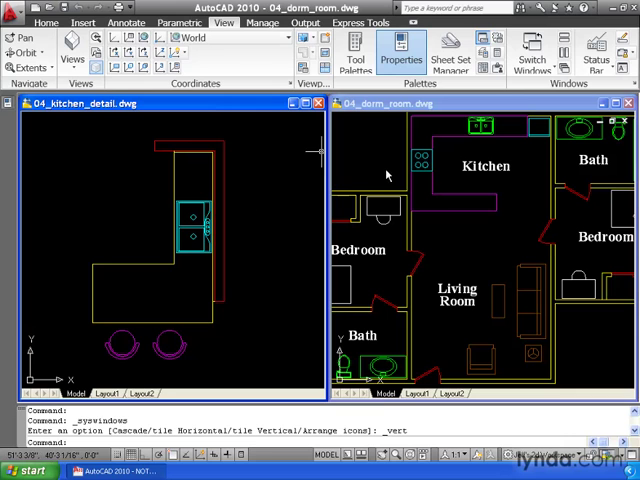
{"action": "mouse_move", "coordinate": [298, 172]}
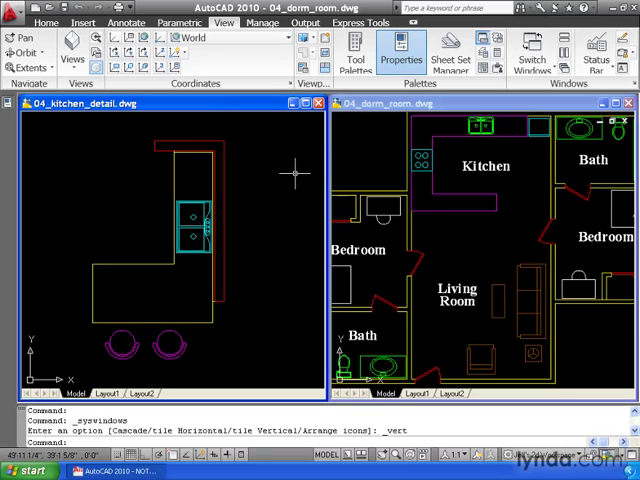
{"action": "mouse_move", "coordinate": [292, 172]}
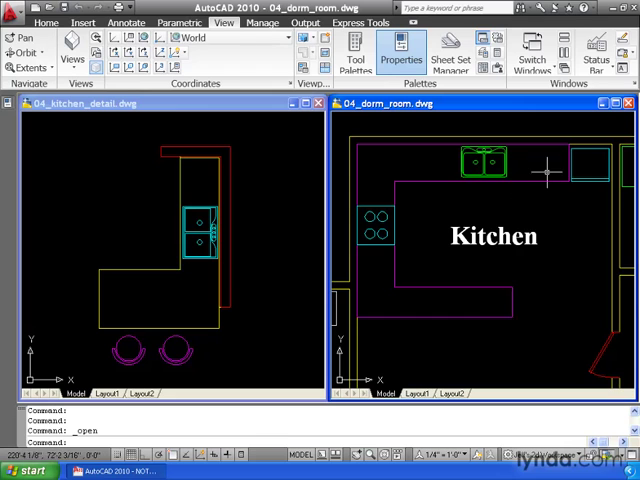
{"action": "mouse_move", "coordinate": [450, 324]}
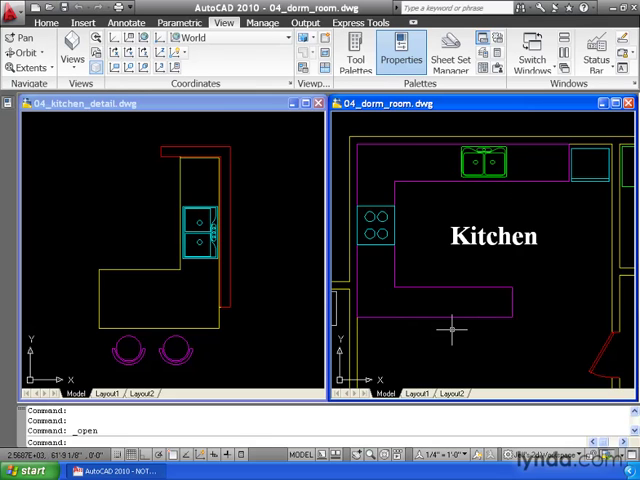
{"action": "mouse_move", "coordinate": [448, 332]}
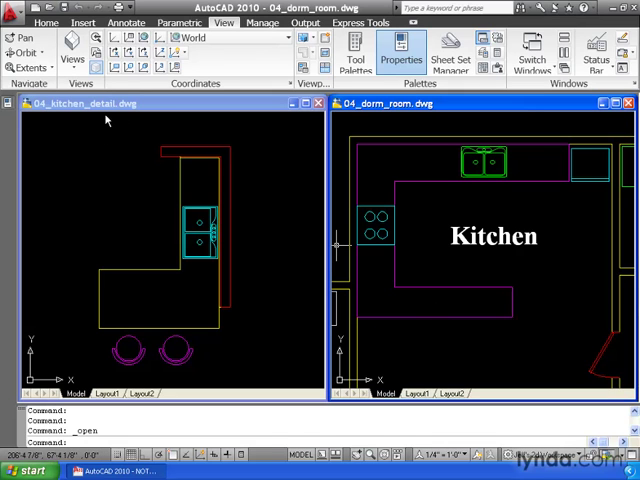
{"action": "mouse_move", "coordinate": [194, 342]}
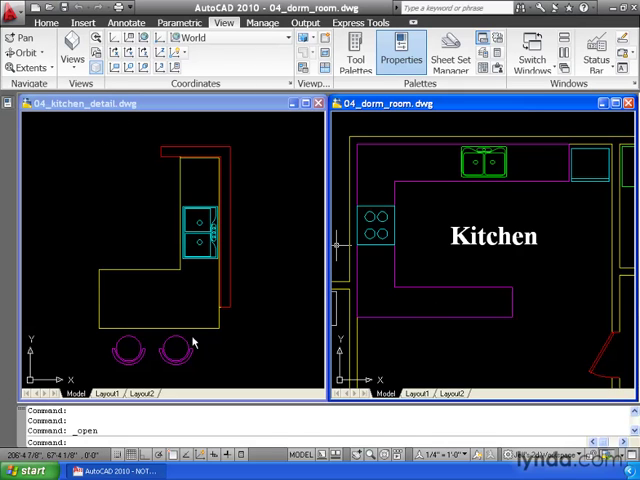
{"action": "mouse_move", "coordinate": [192, 342]}
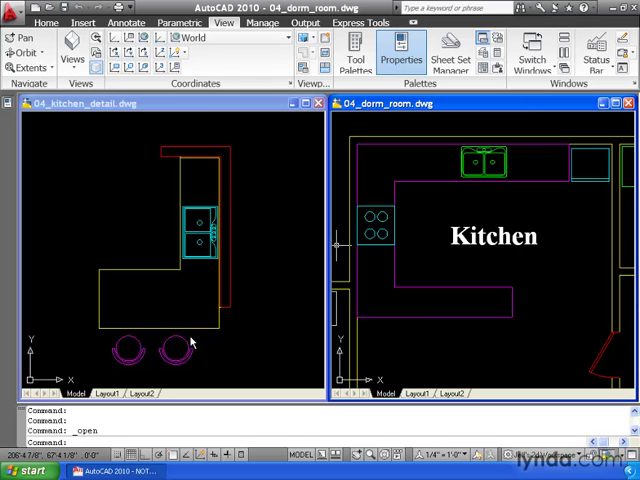
{"action": "mouse_move", "coordinate": [428, 344]}
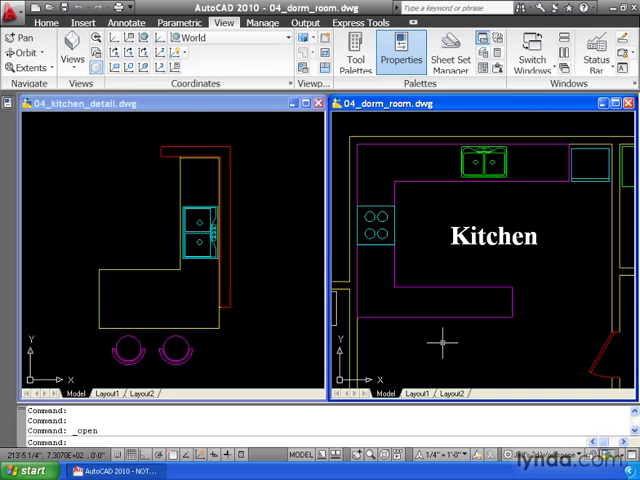
{"action": "mouse_move", "coordinate": [258, 324]}
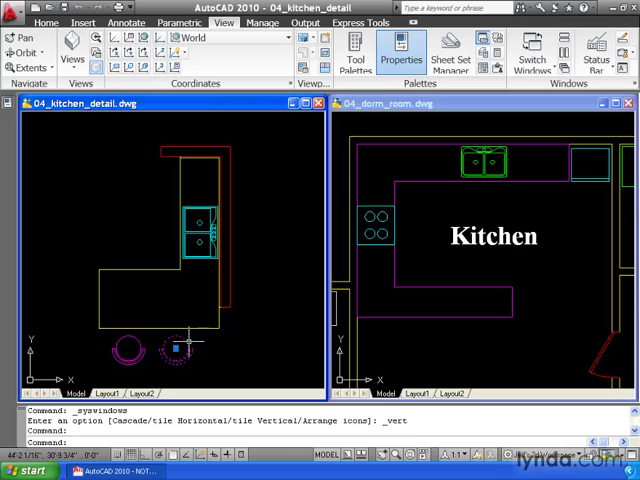
{"action": "mouse_move", "coordinate": [208, 344]}
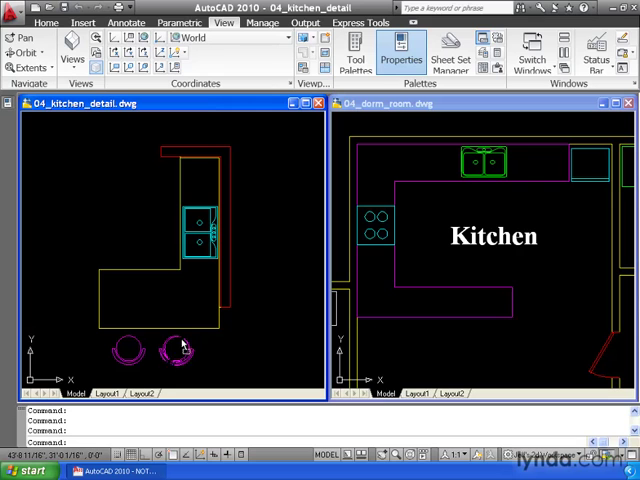
{"action": "mouse_move", "coordinate": [368, 348]}
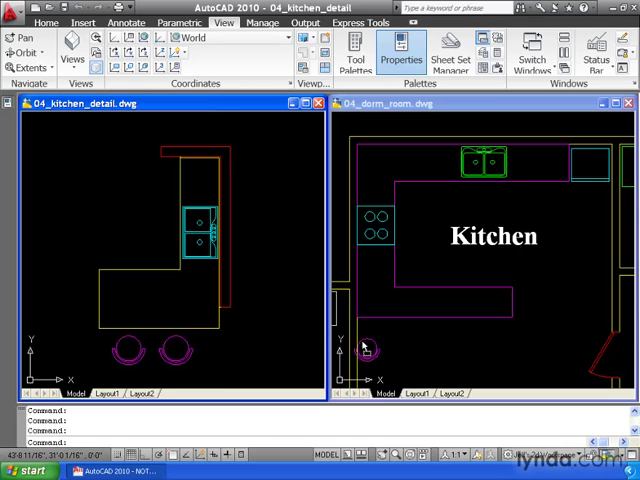